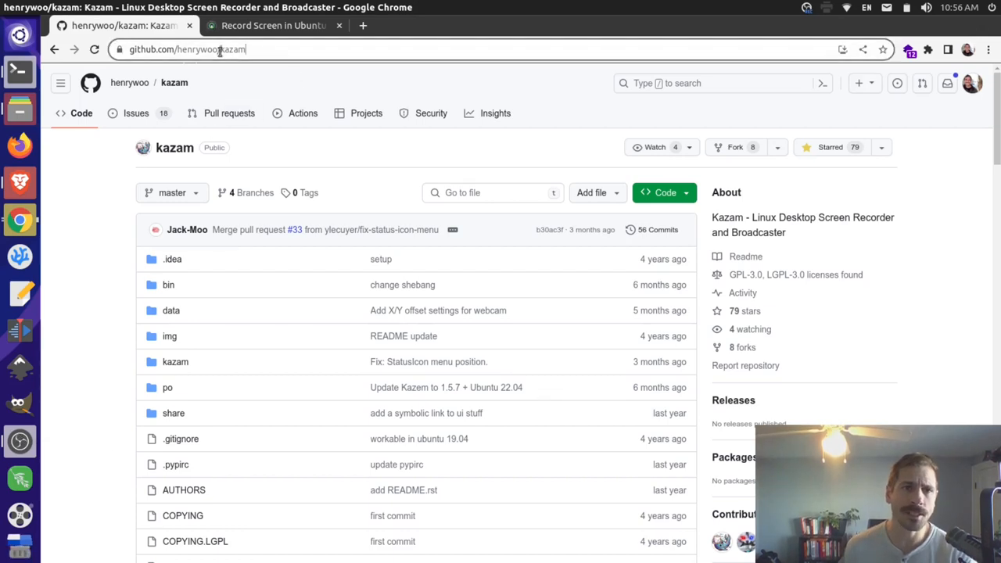
# Step: Launch Kazam and check Help > About reports version 1.4.5, then dismiss the dialog
pyautogui.click(188, 48)
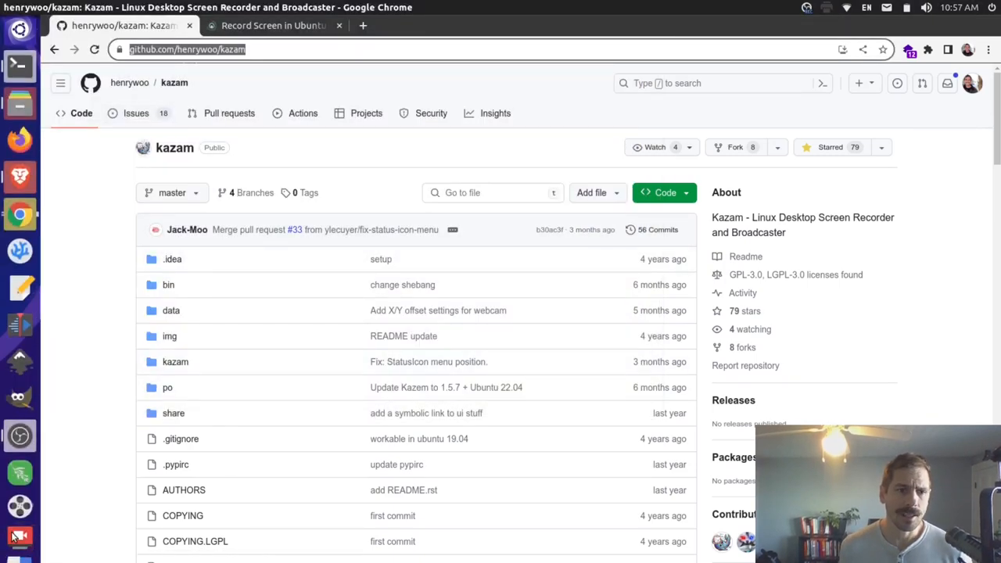
pyautogui.click(19, 538)
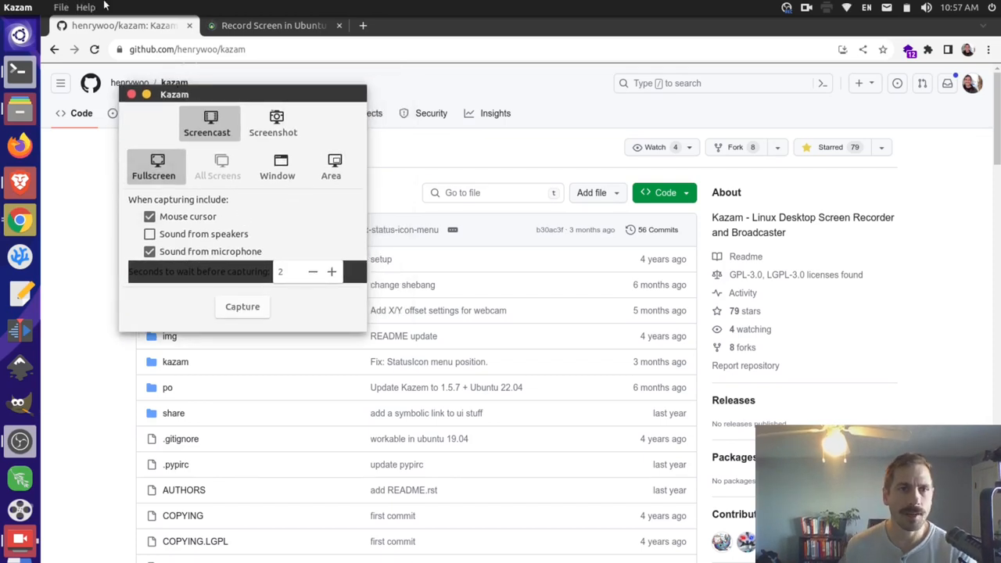
pyautogui.click(85, 7)
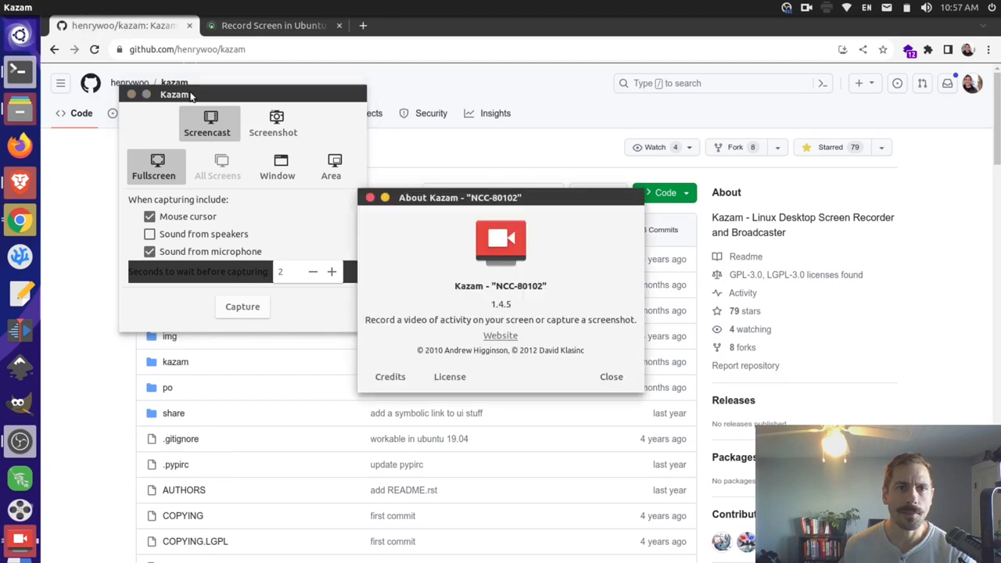
pyautogui.doubleClick(501, 303)
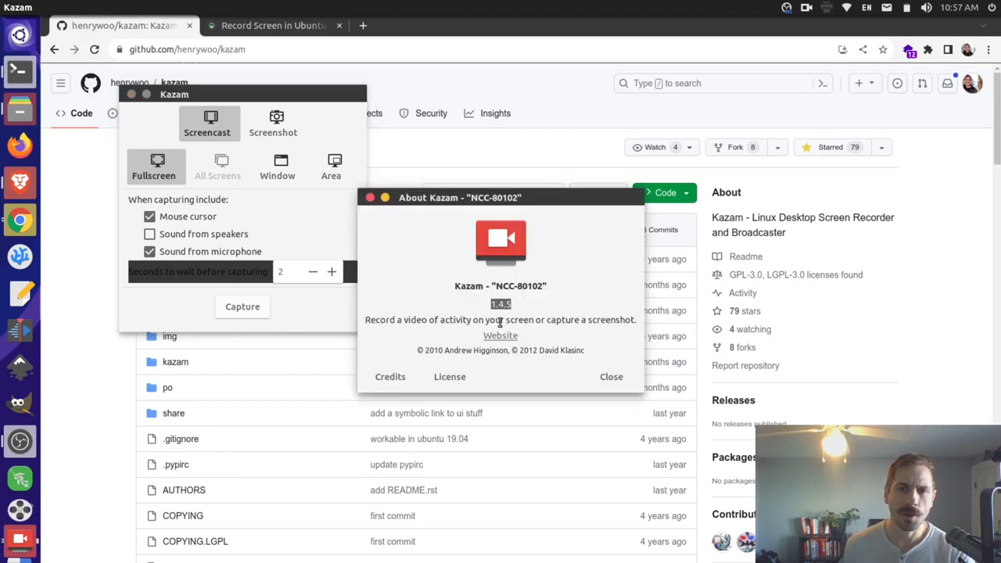
pyautogui.click(609, 375)
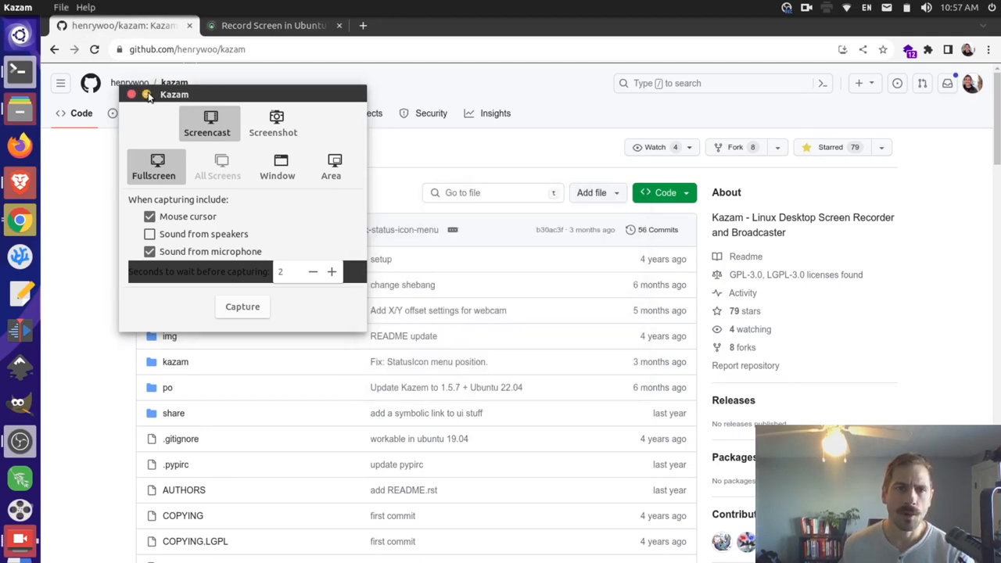
# Step: Read through the Kazam GitHub README: installation, keyboard shortcuts and recording tips
pyautogui.click(132, 94)
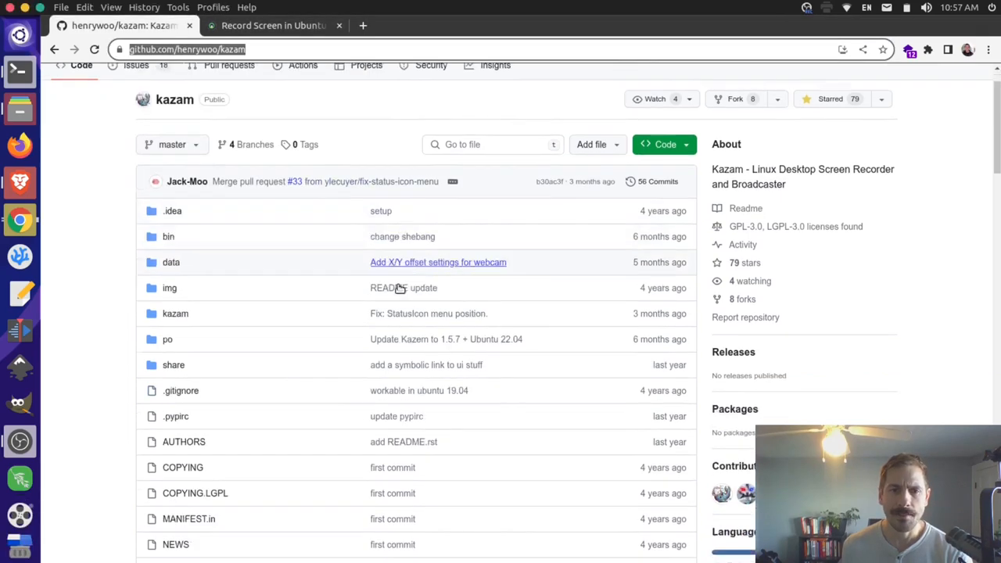
pyautogui.scroll(-3)
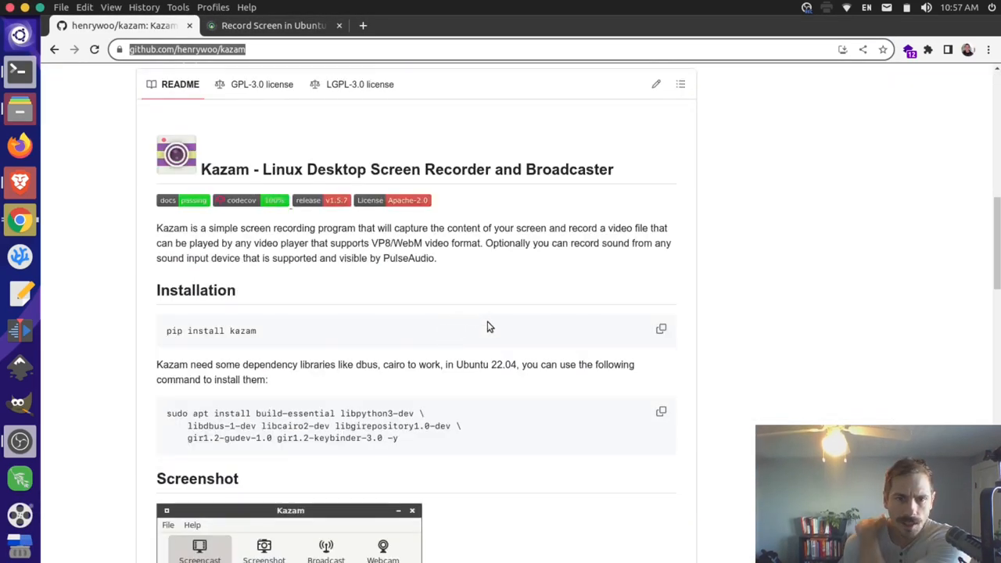
pyautogui.scroll(-3)
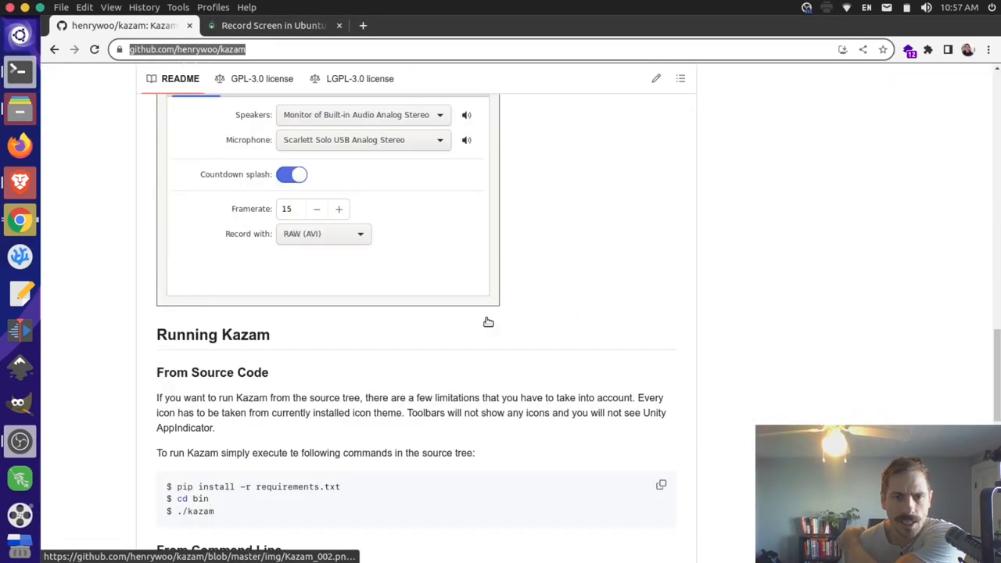
pyautogui.scroll(-3)
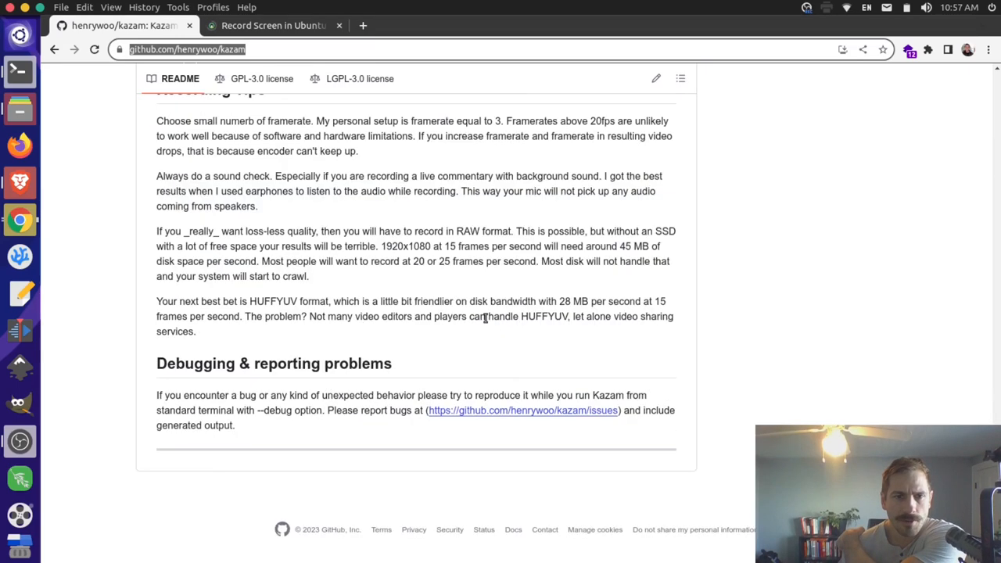
pyautogui.scroll(3)
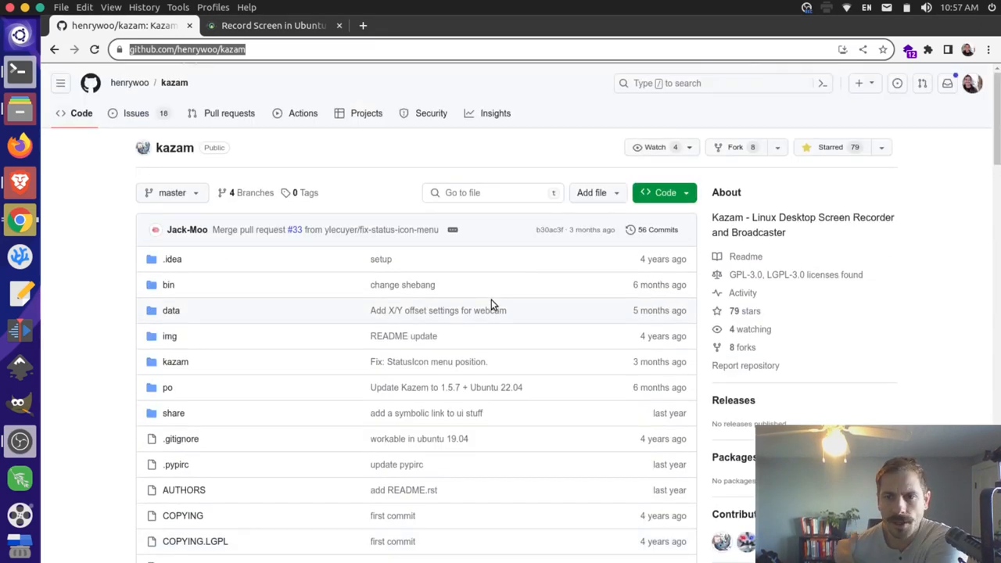
pyautogui.scroll(-3)
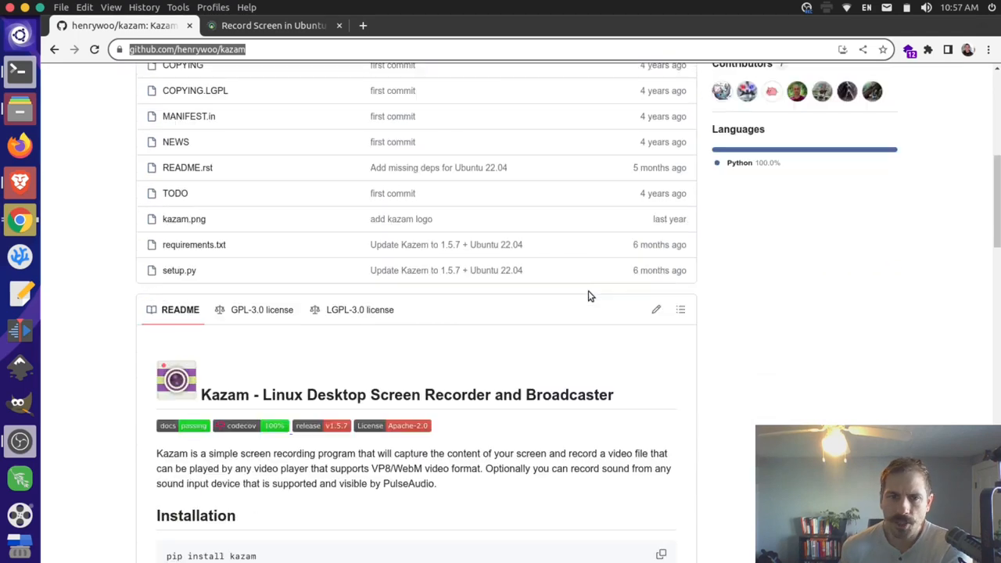
pyautogui.scroll(-3)
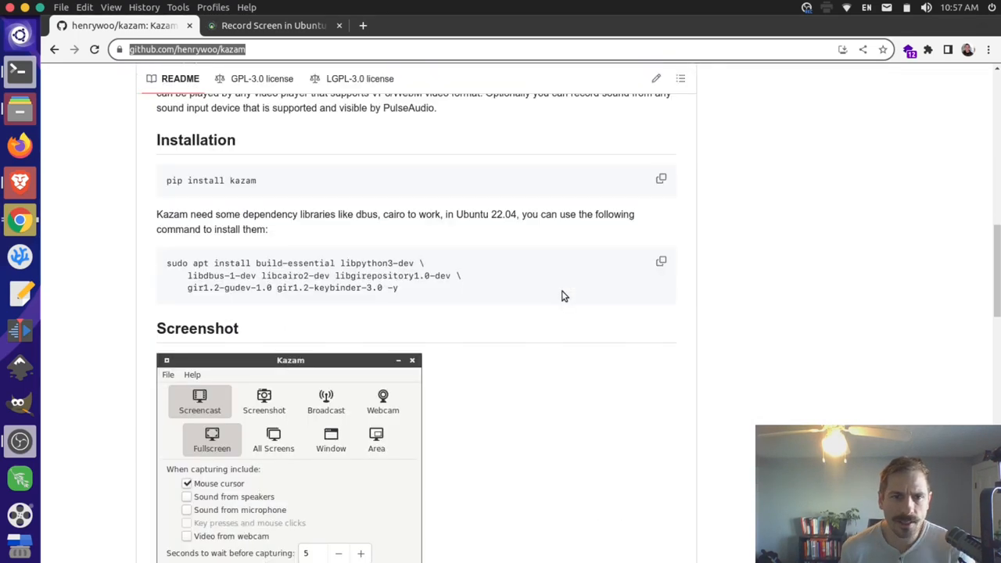
pyautogui.scroll(-3)
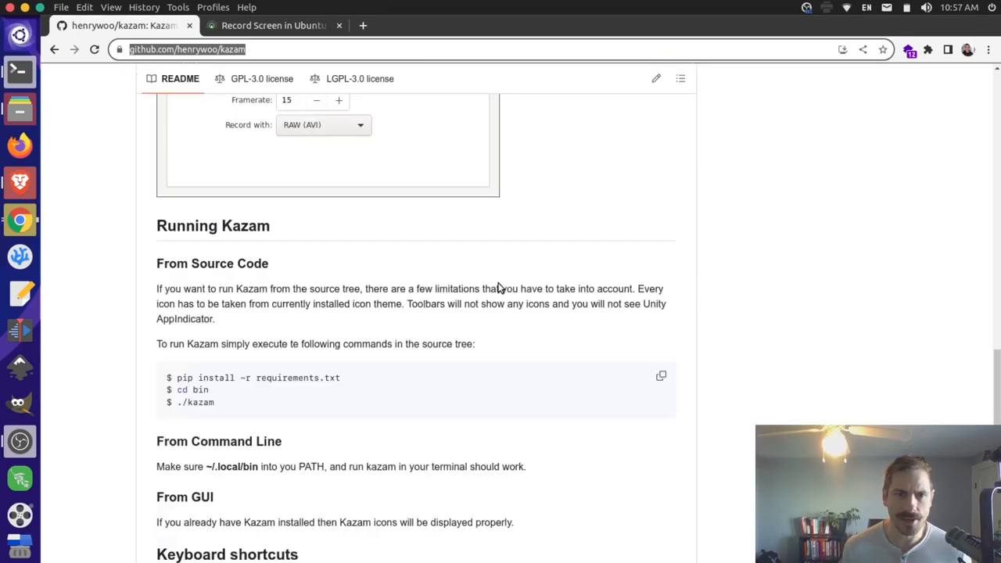
pyautogui.scroll(-3)
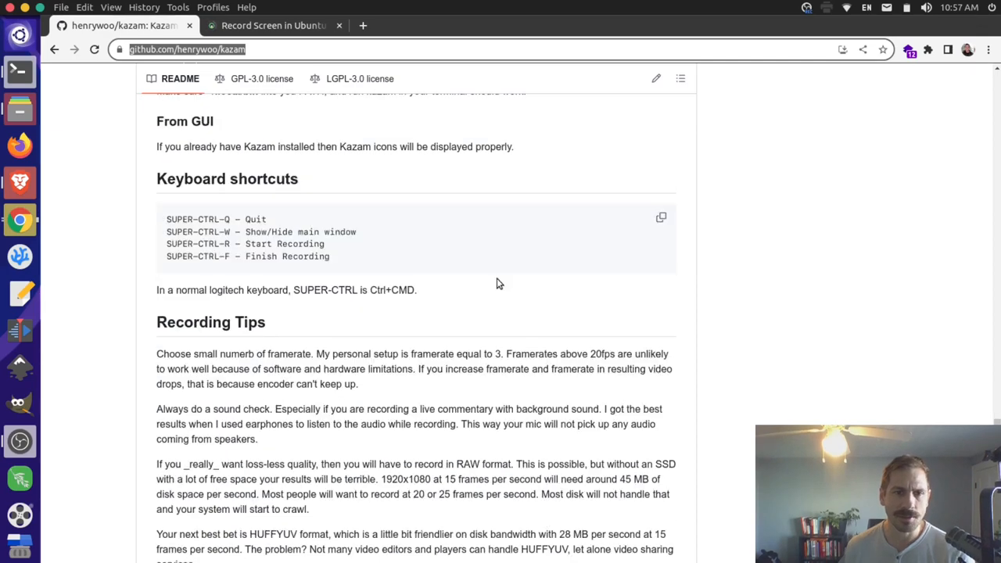
pyautogui.scroll(-3)
pyautogui.write('s')
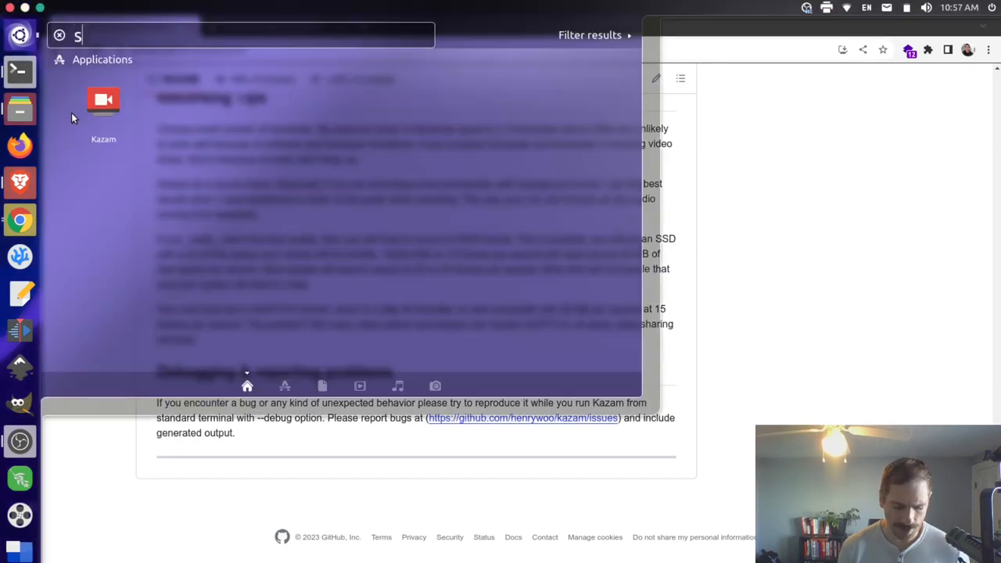
# Step: Find Kazam in Ubuntu Software and confirm the installed build is 1.4.5-3ubuntu0.1
pyautogui.write('oft')
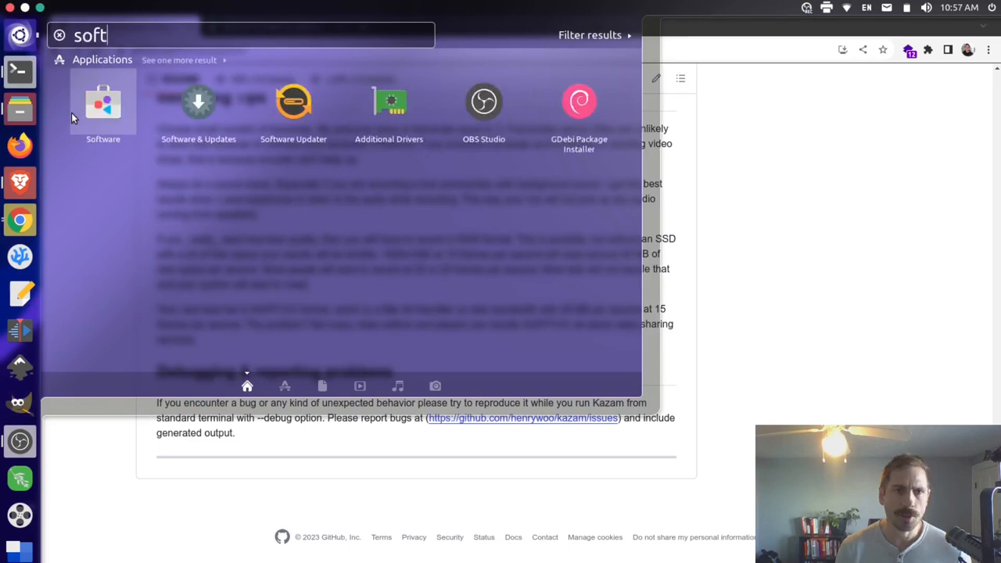
pyautogui.click(103, 102)
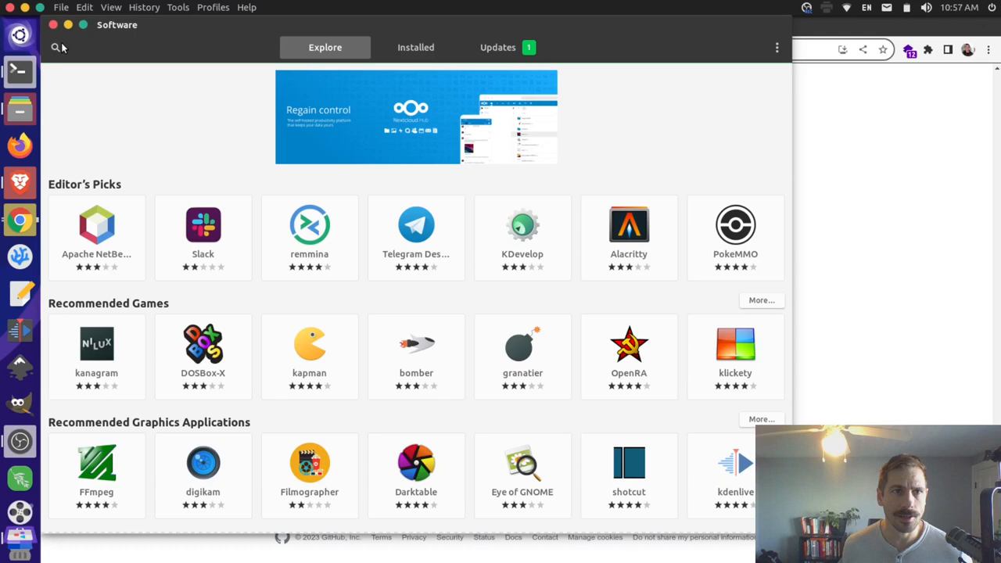
pyautogui.write('ka')
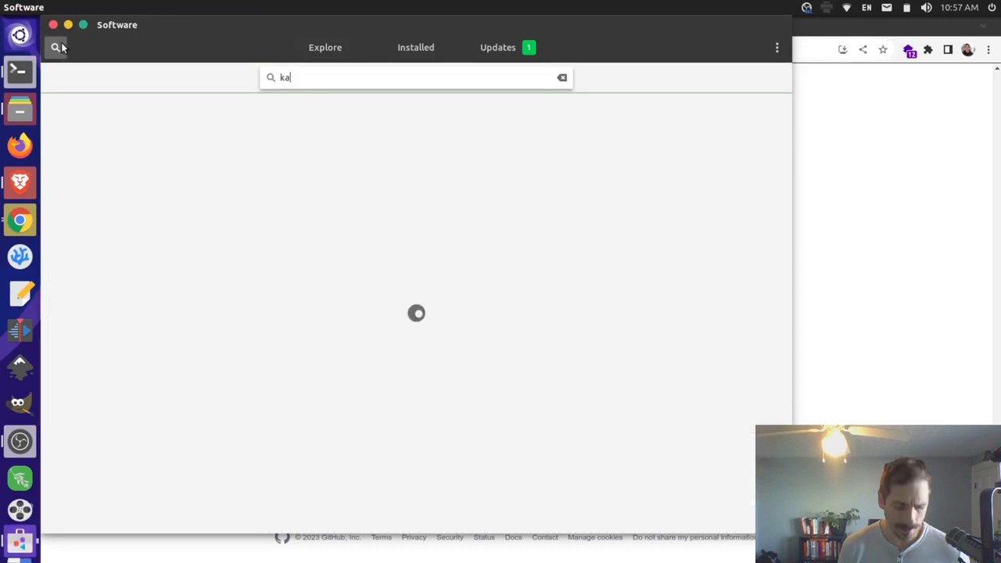
pyautogui.write('za')
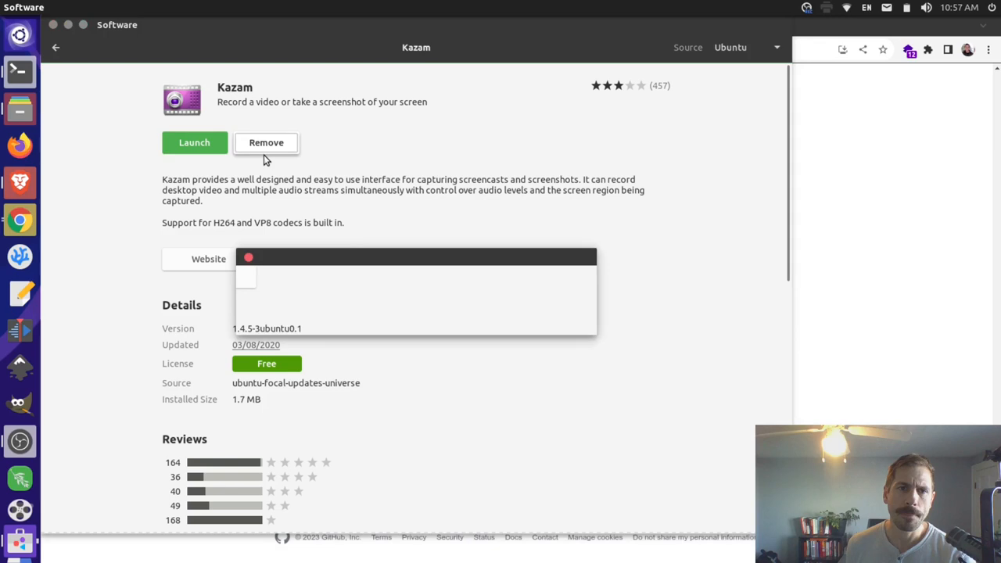
pyautogui.click(266, 142)
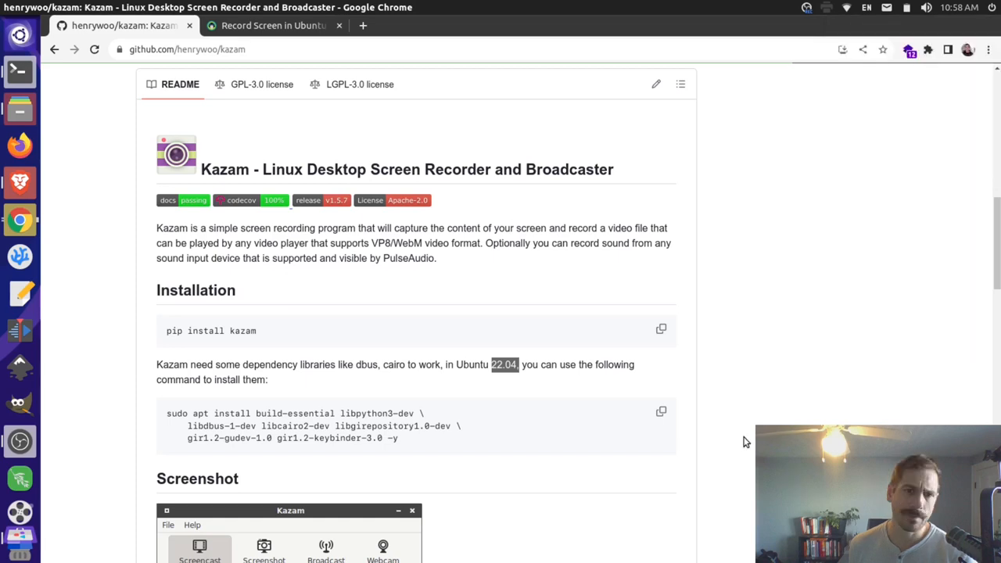
pyautogui.moveTo(666, 377)
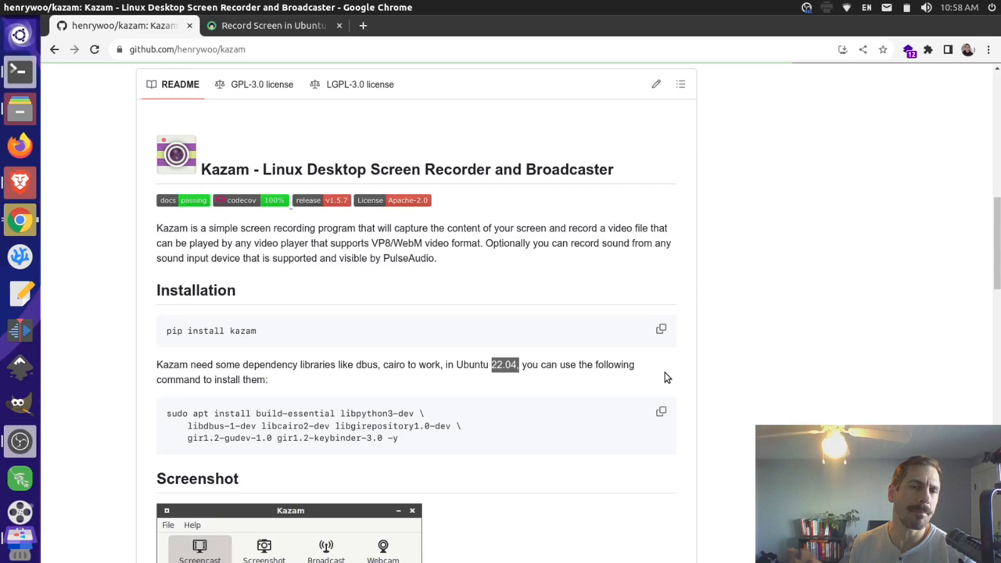
# Step: Switch Chrome to the It's FOSS guide on recording the screen with Kazam
pyautogui.click(272, 25)
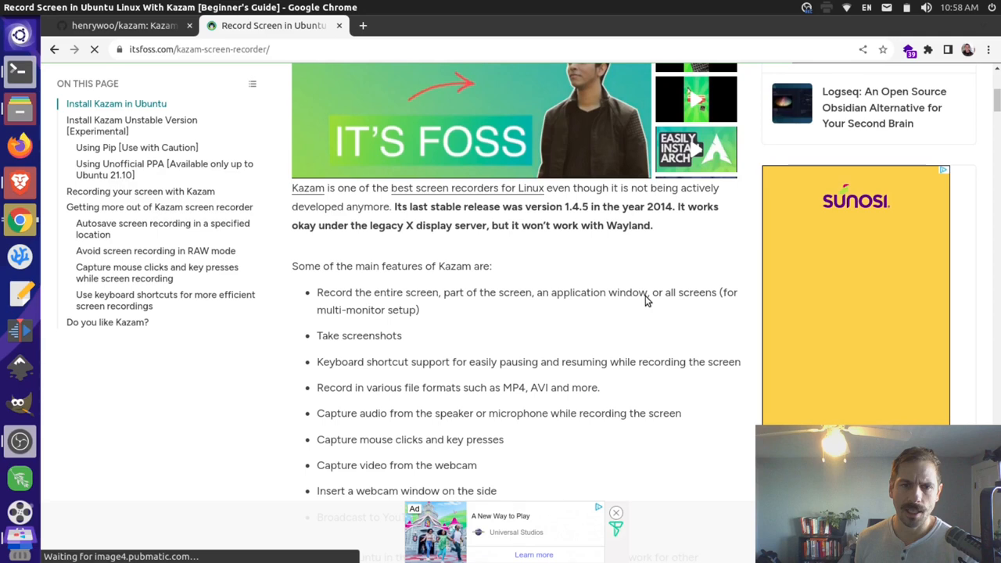
# Step: Reach the 'Using Unofficial PPA' section and select the add-apt-repository command for copying
pyautogui.scroll(-3)
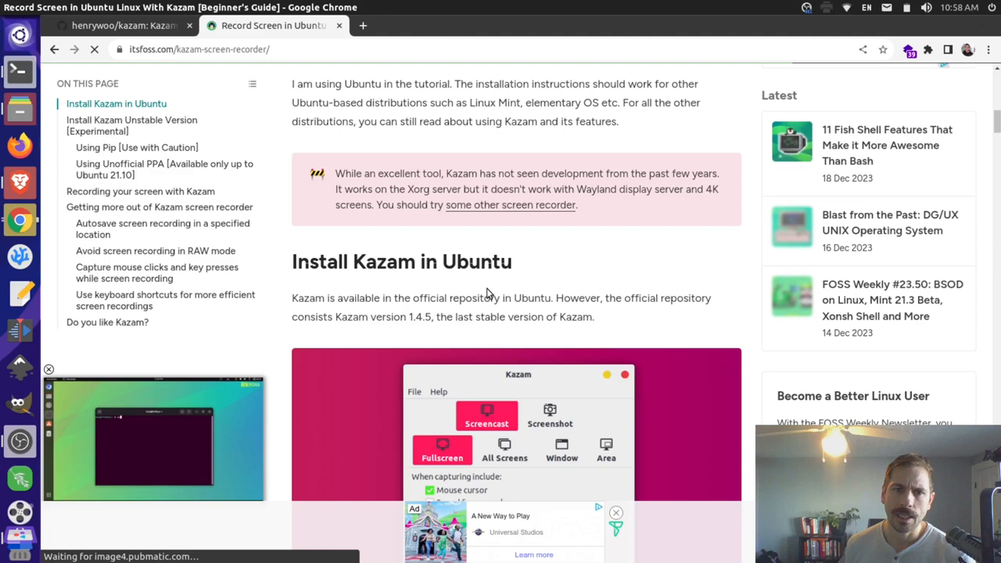
pyautogui.scroll(-3)
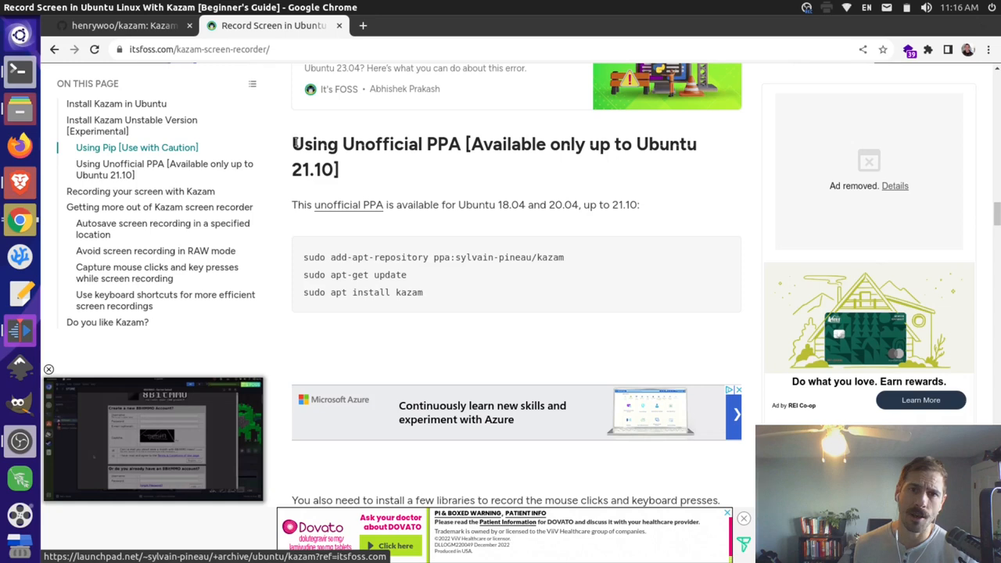
pyautogui.moveTo(526, 268)
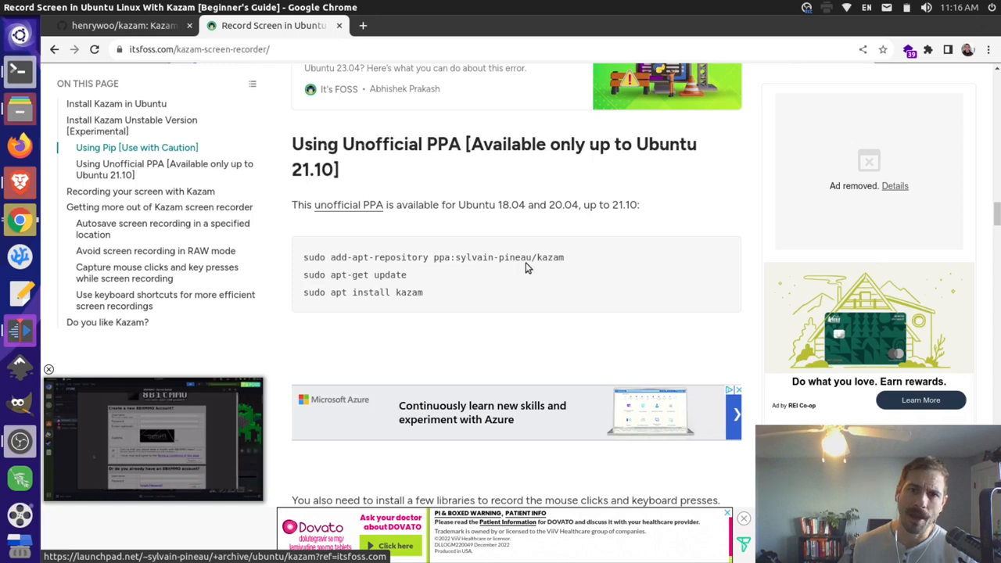
pyautogui.tripleClick(431, 256)
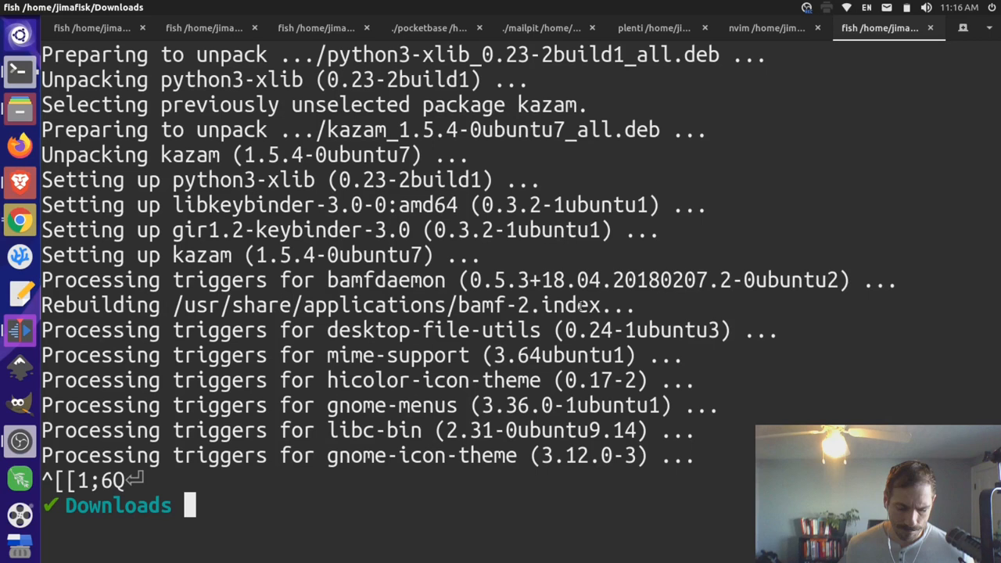
# Step: Add ppa:sylvain-pineau/kazam and refresh the package lists with sudo apt-get update
pyautogui.write('sudo add-apt-repository ppa:sylvain-pineau/kazam')
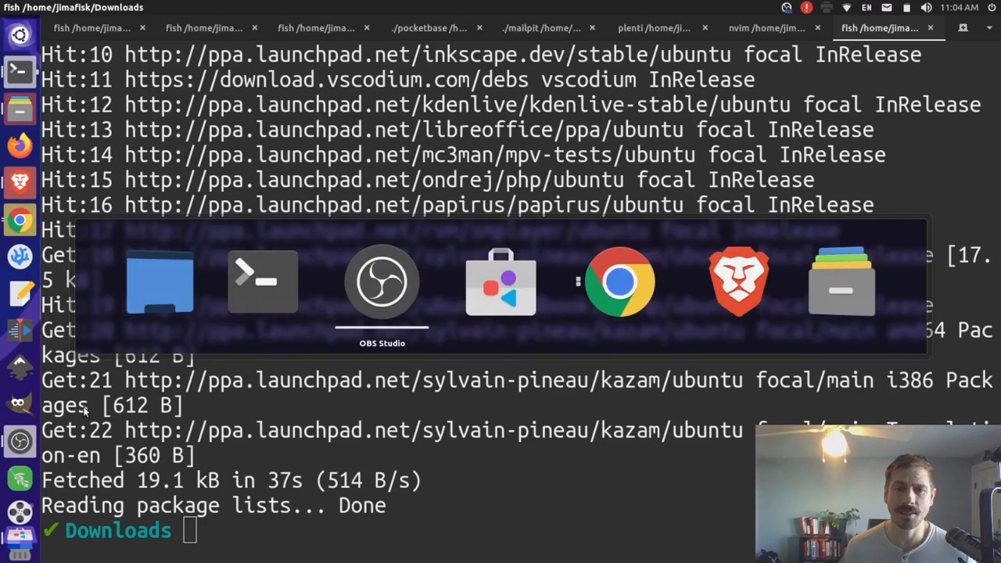
pyautogui.click(381, 282)
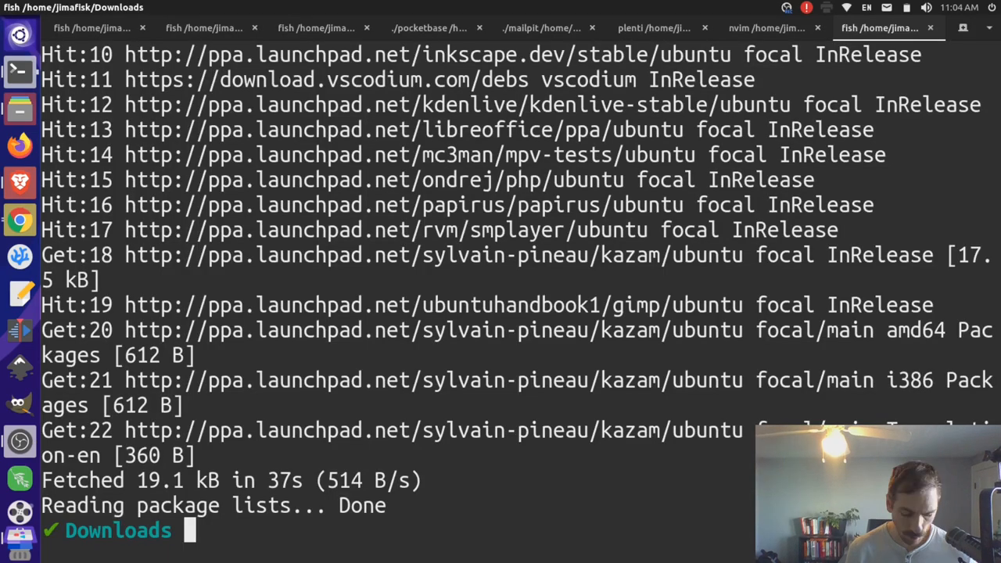
pyautogui.write('sudo apt-get update')
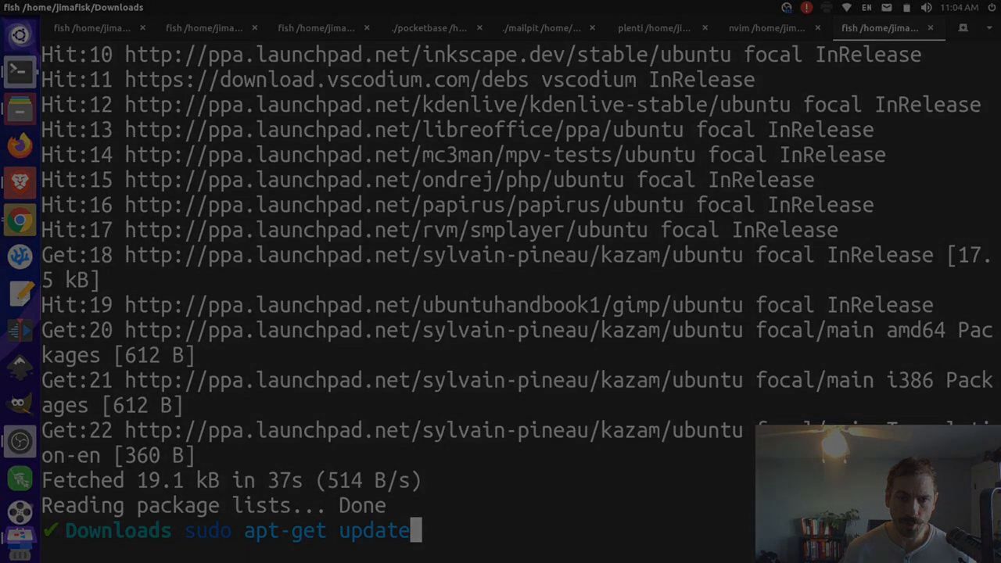
pyautogui.press('Return')
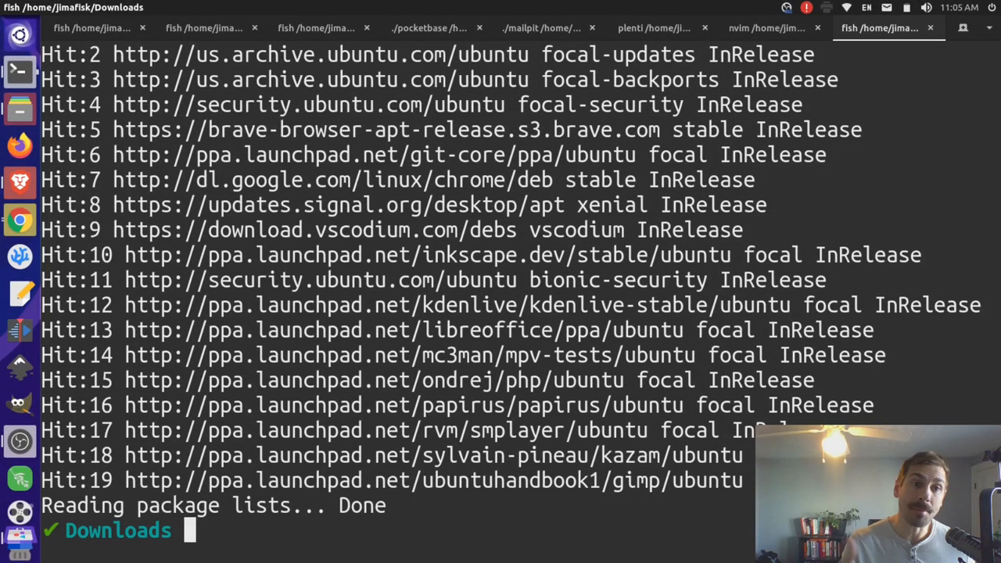
# Step: Install Kazam 1.5.4 with sudo apt install kazam, confirming the new dependencies
pyautogui.write('sudo apt install kazam')
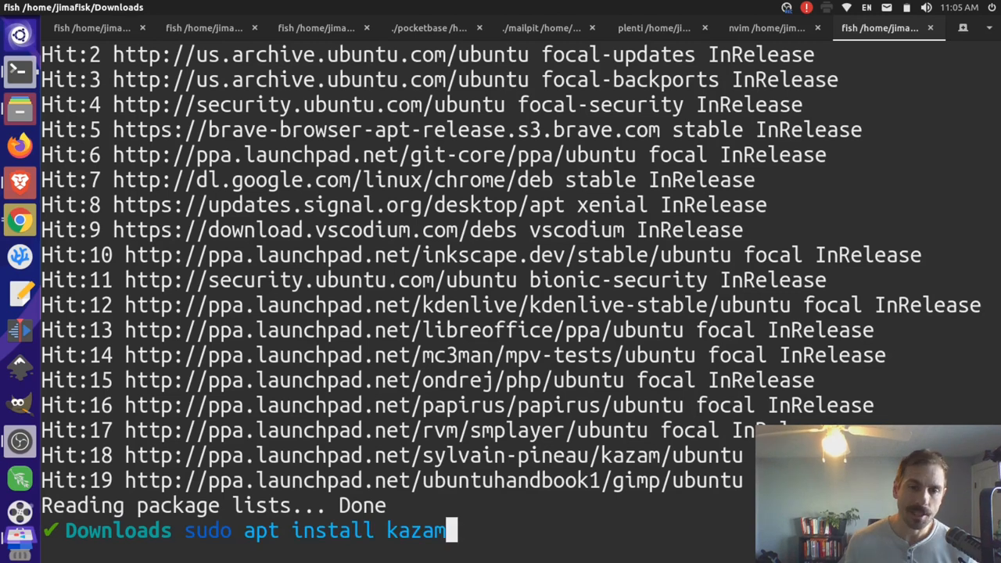
pyautogui.press('Return')
pyautogui.write('y')
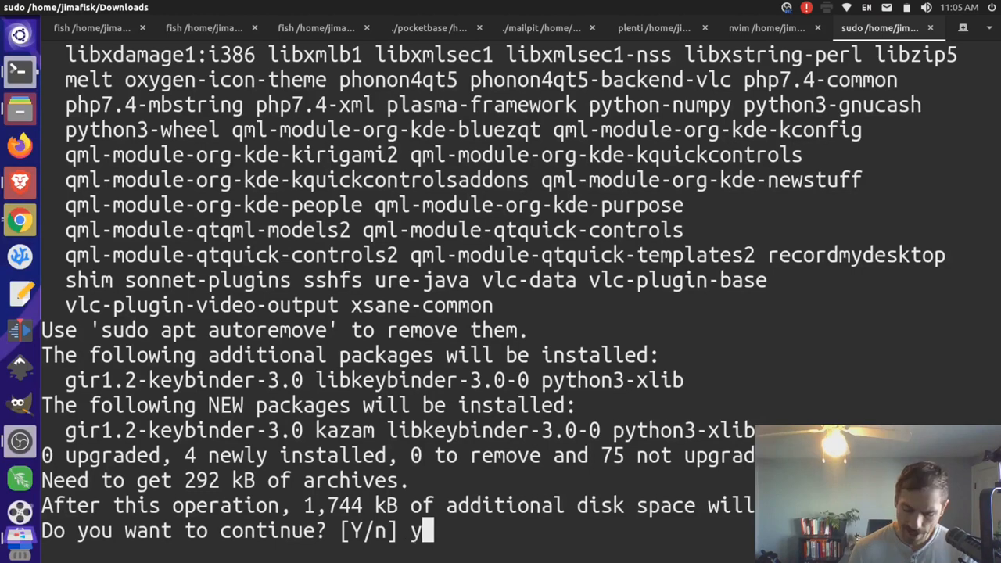
pyautogui.press('Return')
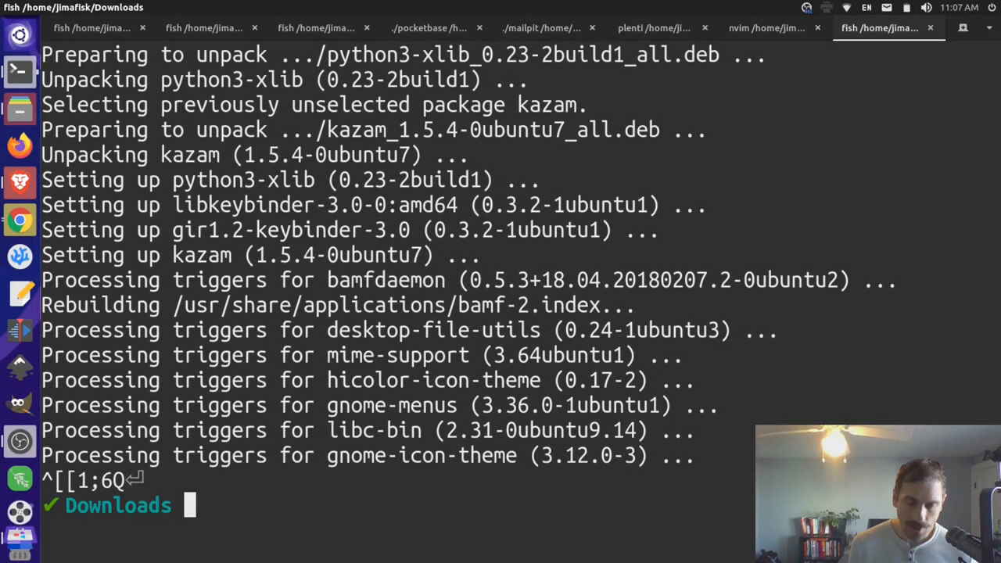
pyautogui.moveTo(18, 547)
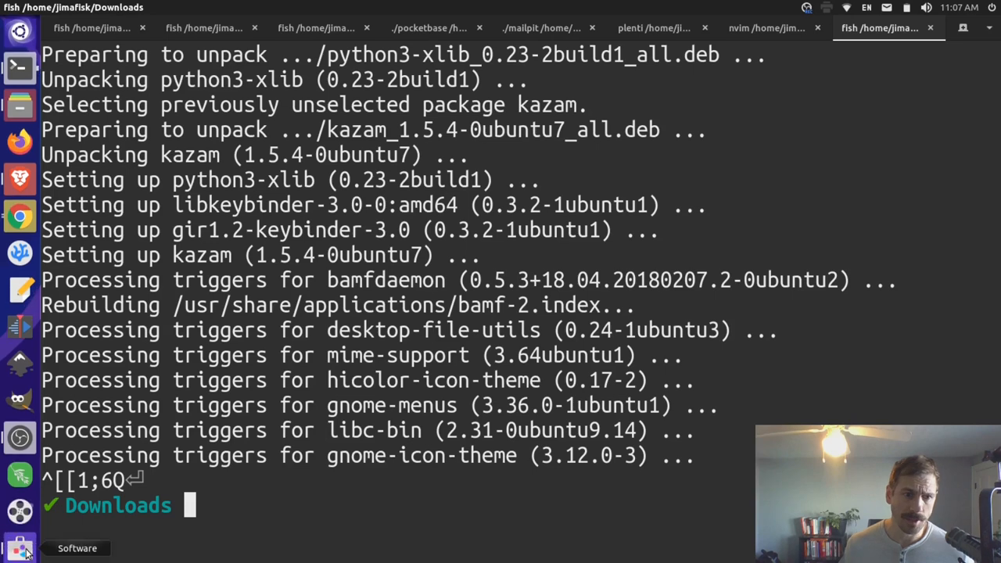
pyautogui.click(19, 547)
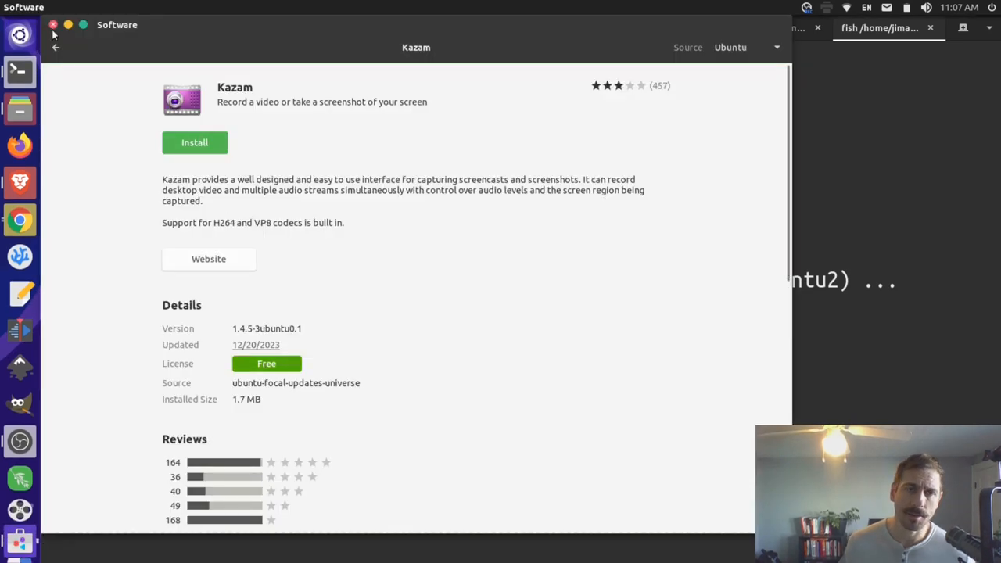
pyautogui.click(53, 25)
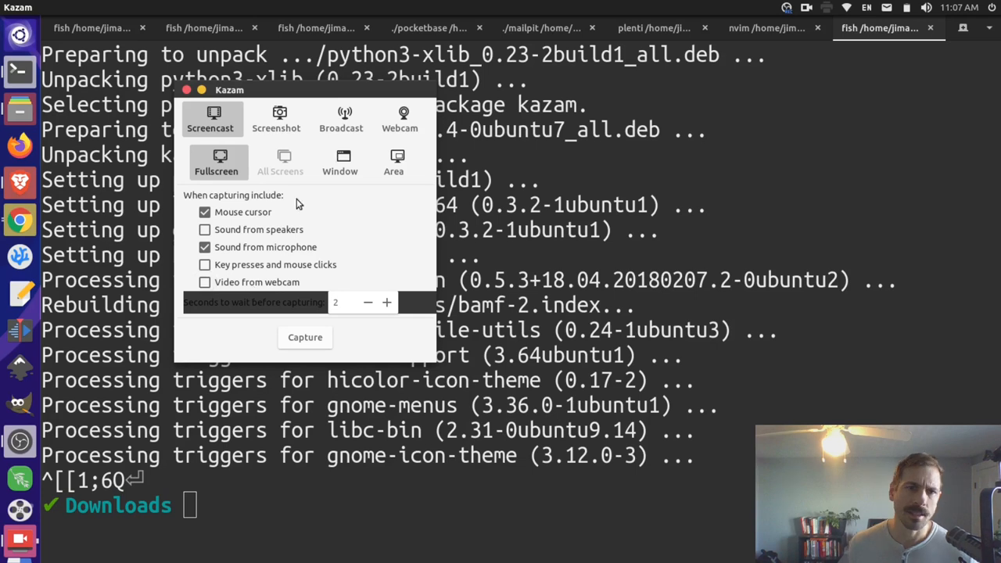
pyautogui.moveTo(263, 97)
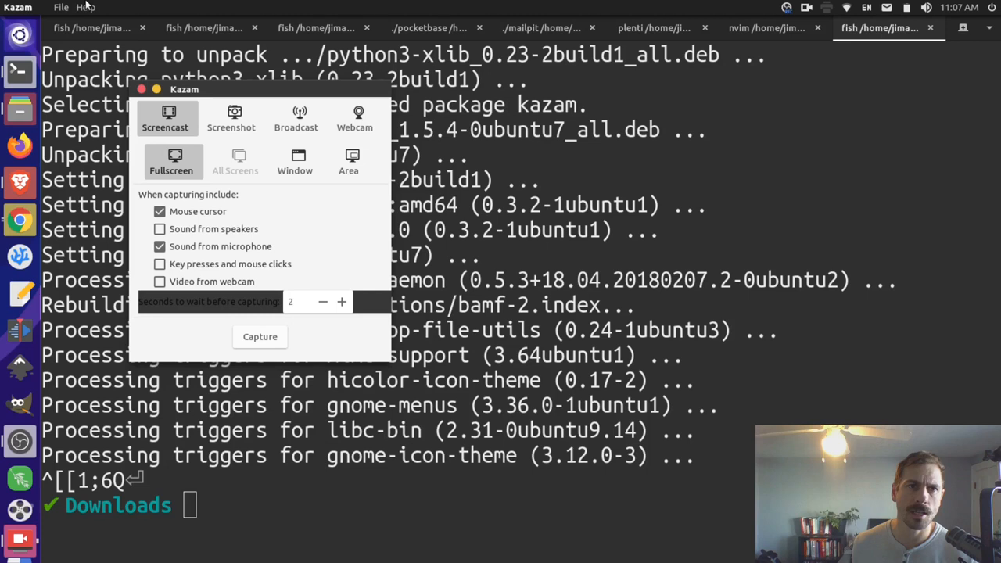
# Step: View Kazam's About dialog showing the NX-72307 release and close it
pyautogui.click(85, 7)
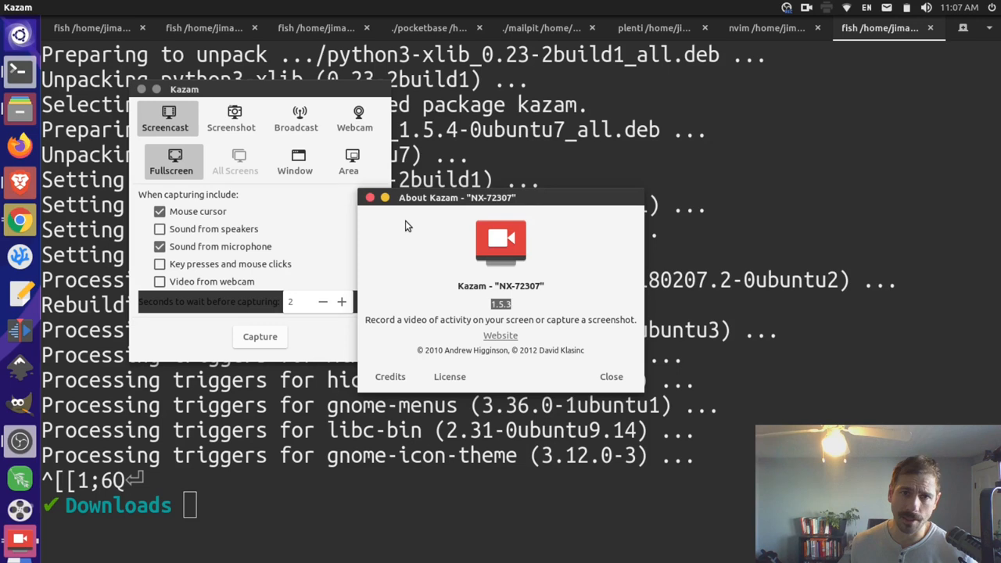
pyautogui.click(609, 375)
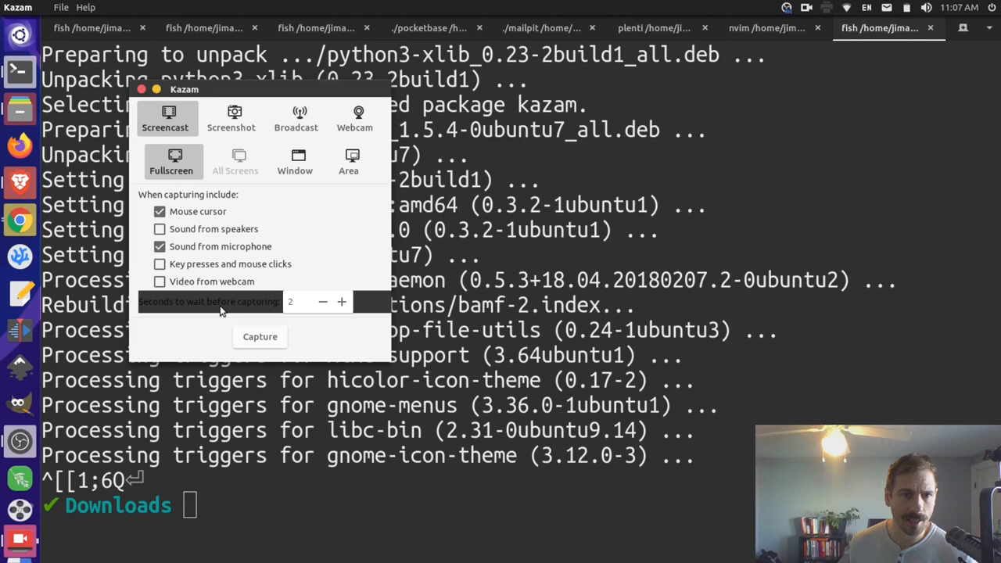
pyautogui.moveTo(172, 99)
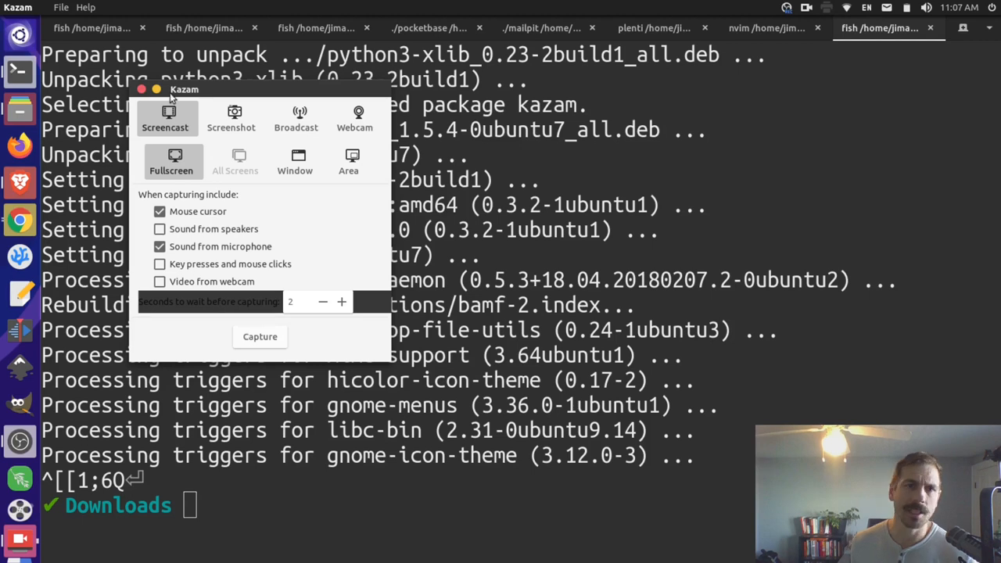
pyautogui.moveTo(186, 197)
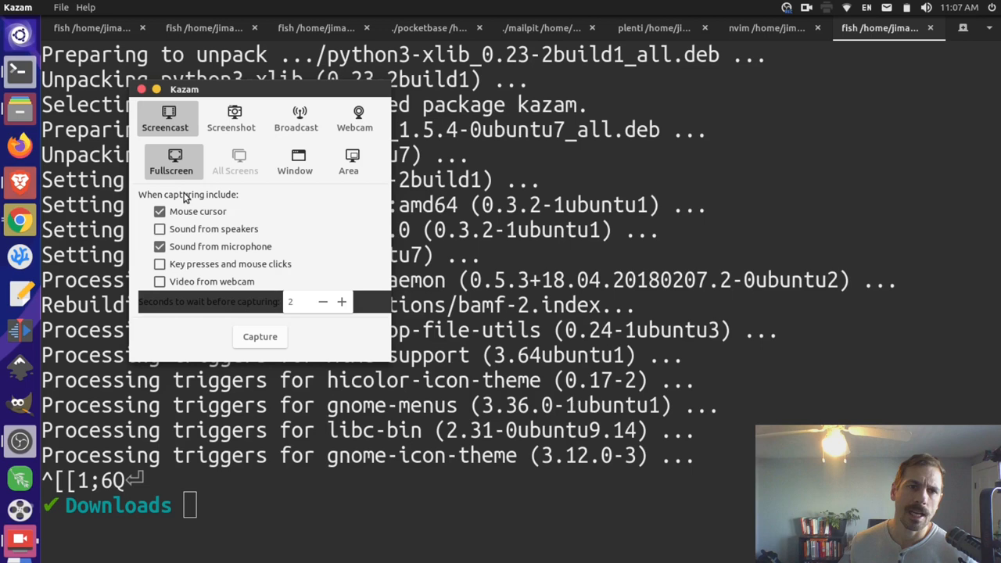
# Step: Look through Kazam Preferences: General, YouTube Live Broadcast and Webcam (320x240, bottom-right preview)
pyautogui.click(60, 6)
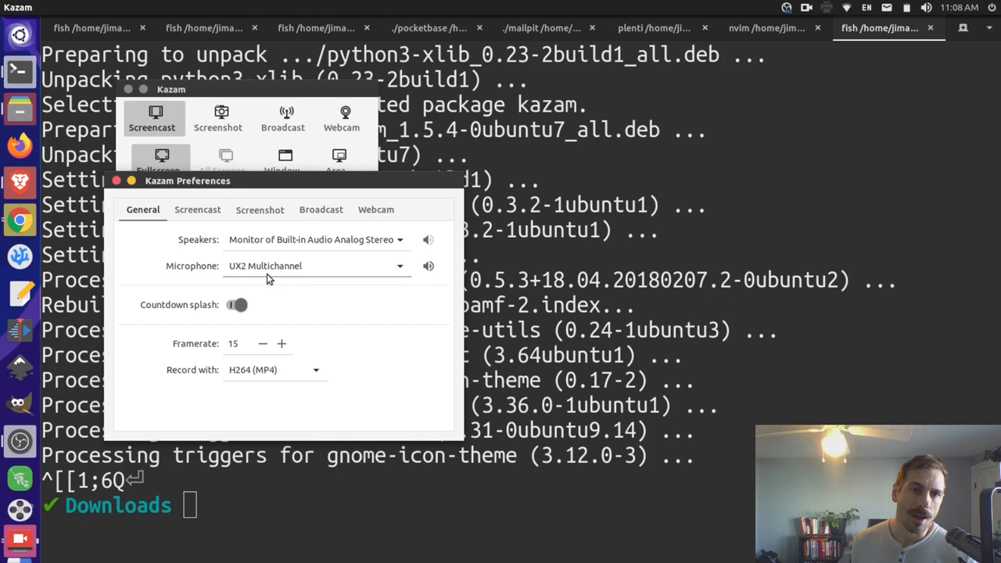
pyautogui.click(320, 210)
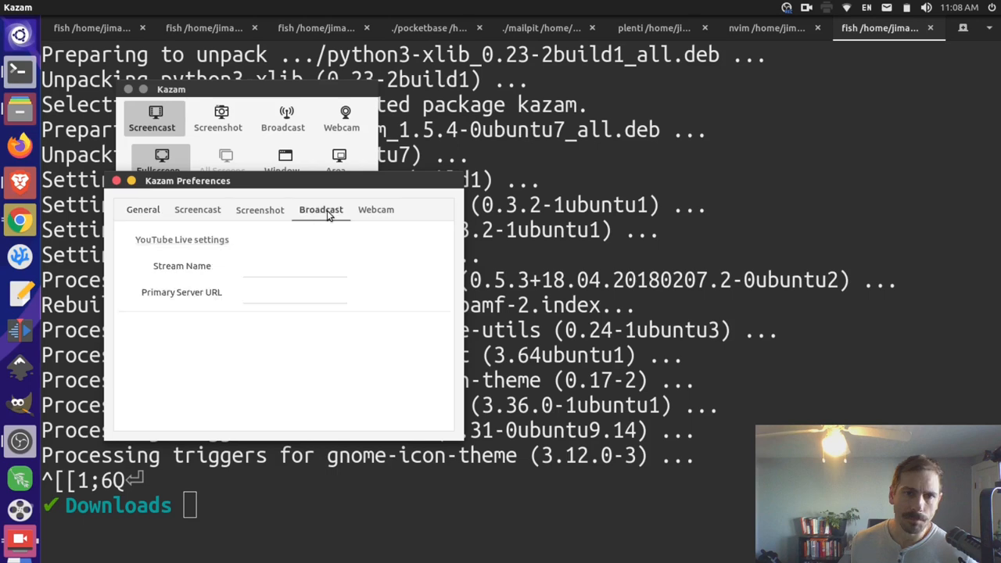
pyautogui.moveTo(375, 216)
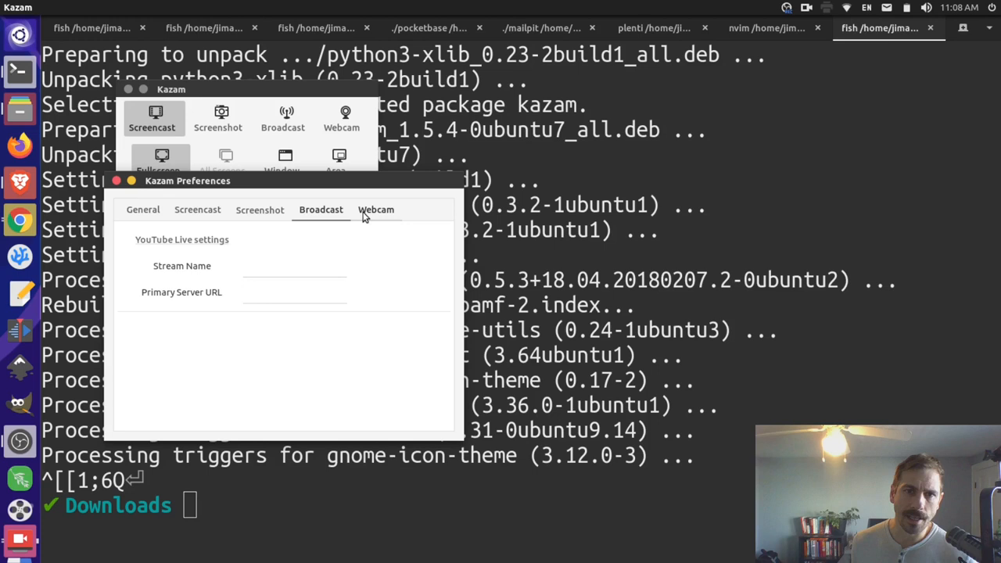
pyautogui.click(375, 209)
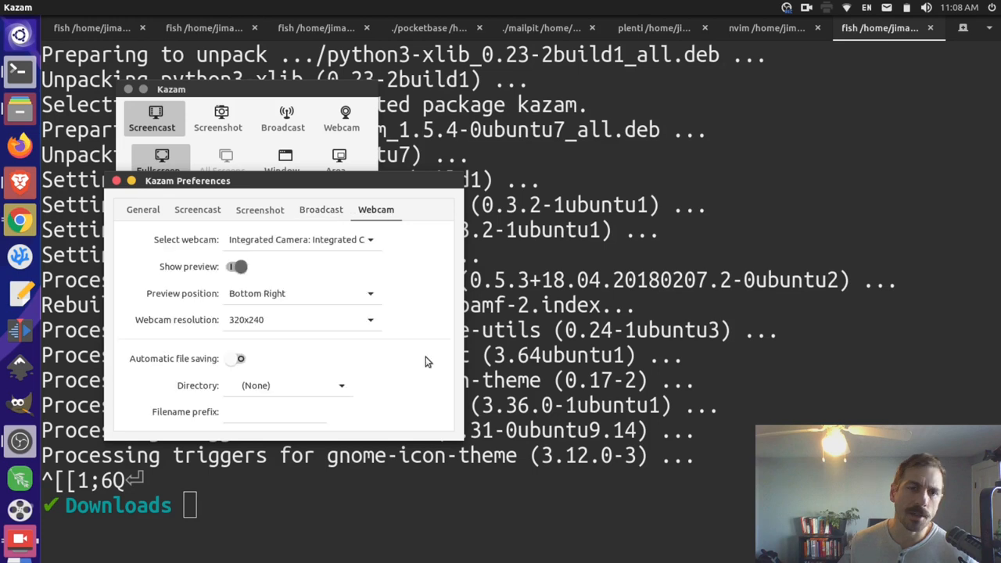